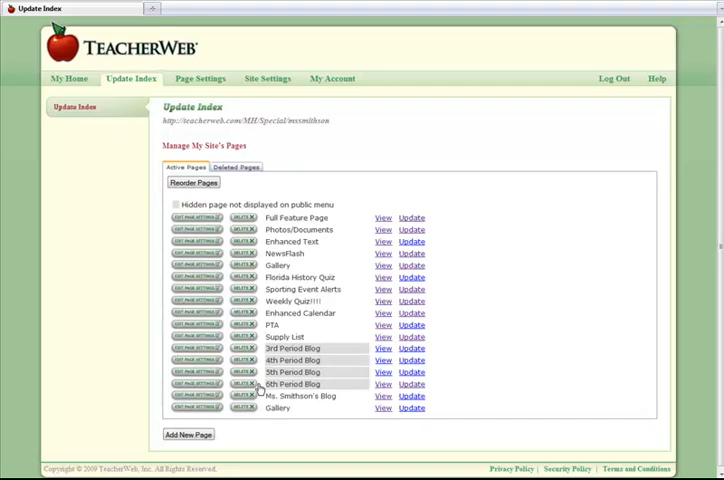
mouse_move(210, 98)
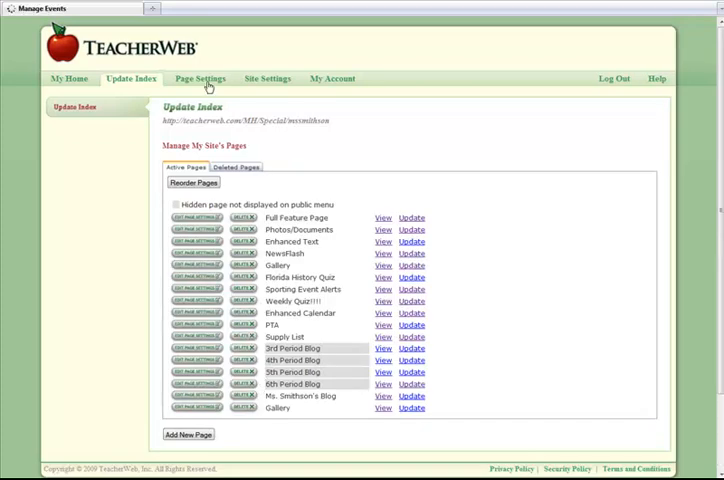
- Go to Page Settings and open File Management to list the uploaded files
left_click(200, 78)
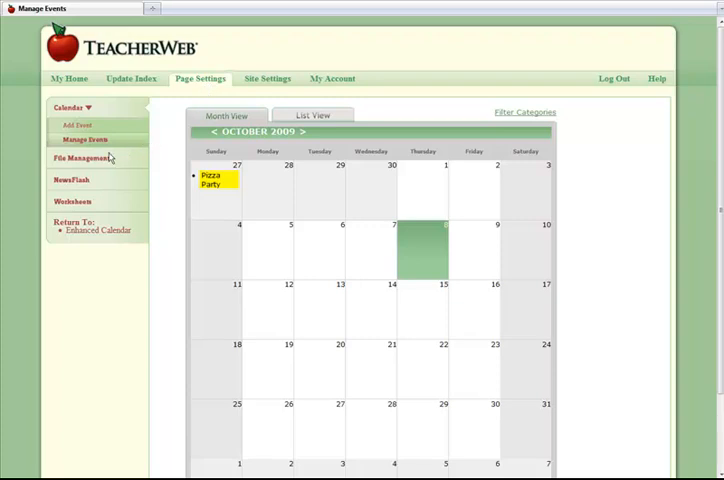
left_click(83, 157)
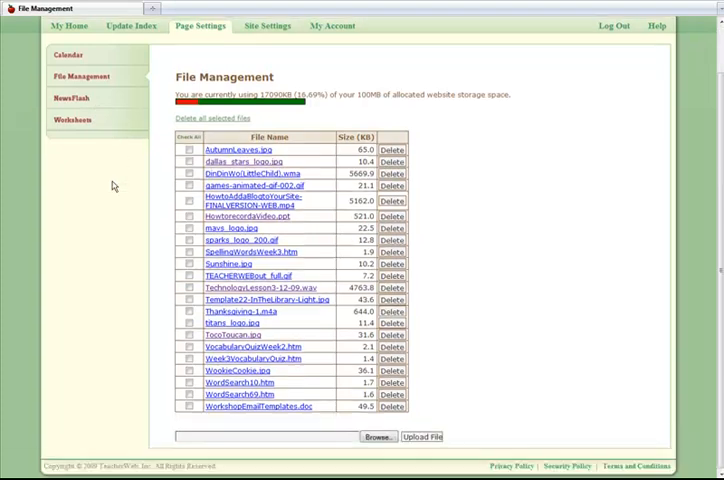
- Upload TrialEmailTemplates.doc, raising storage use to 16.74%, and view Mrs. Smithson's public site
left_click(377, 437)
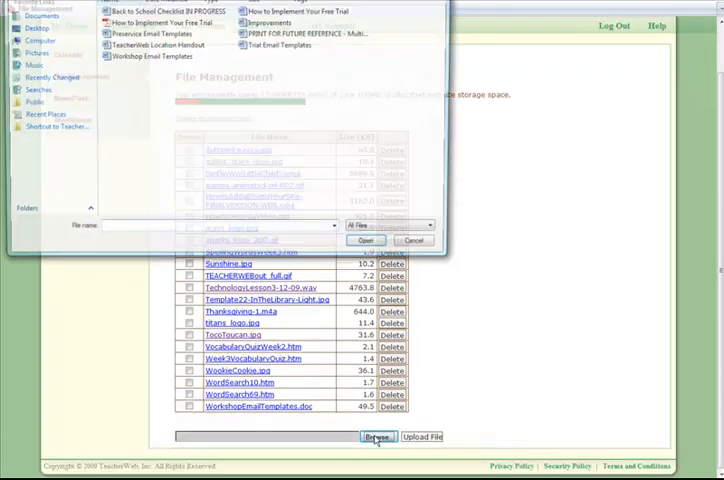
left_click(288, 46)
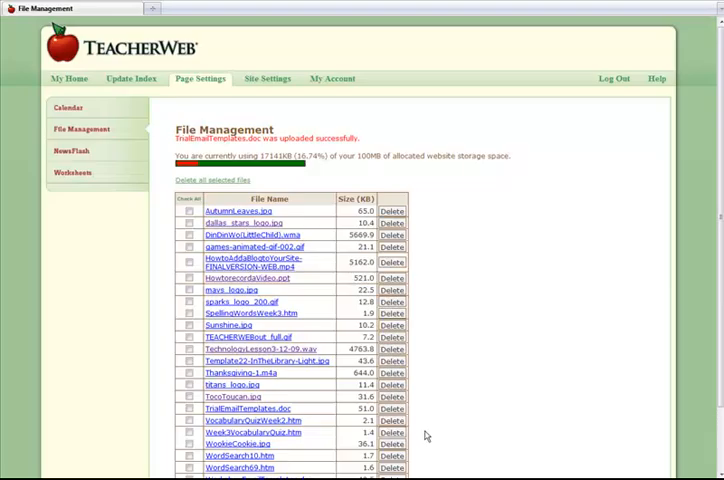
mouse_move(178, 149)
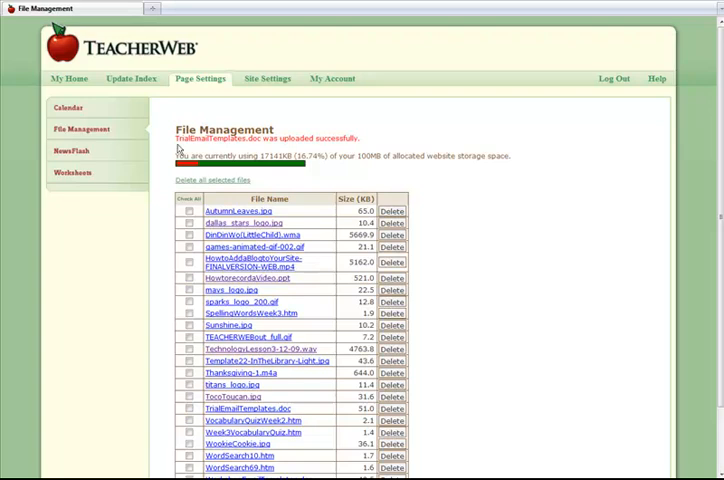
left_click(69, 78)
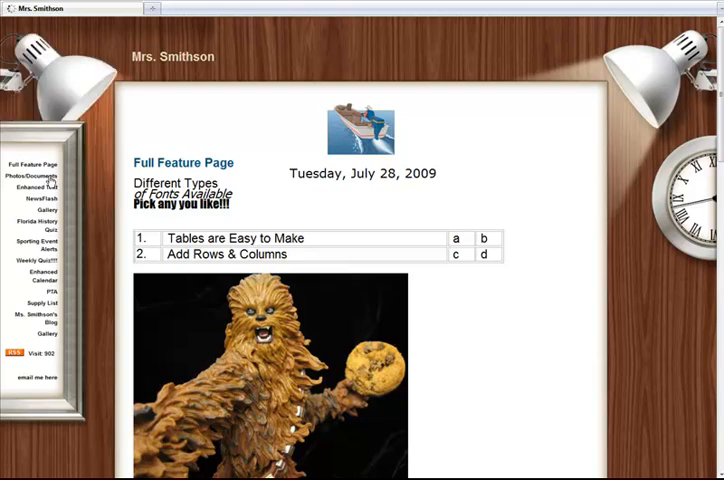
- Go to the empty Photos/Documents page from the public site's left menu
left_click(31, 176)
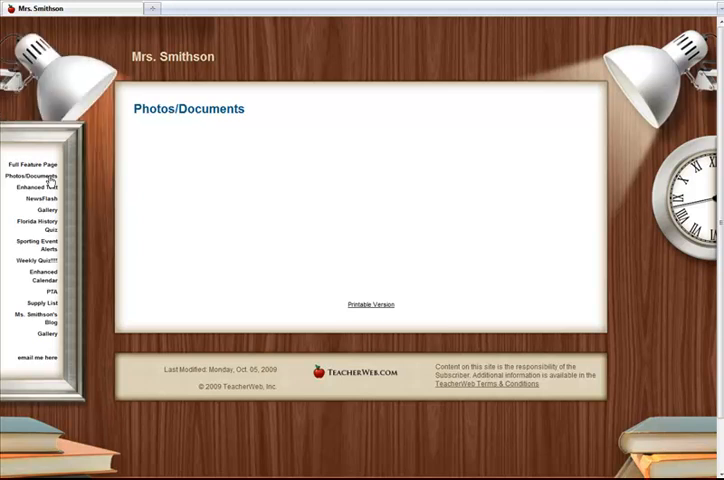
mouse_move(251, 302)
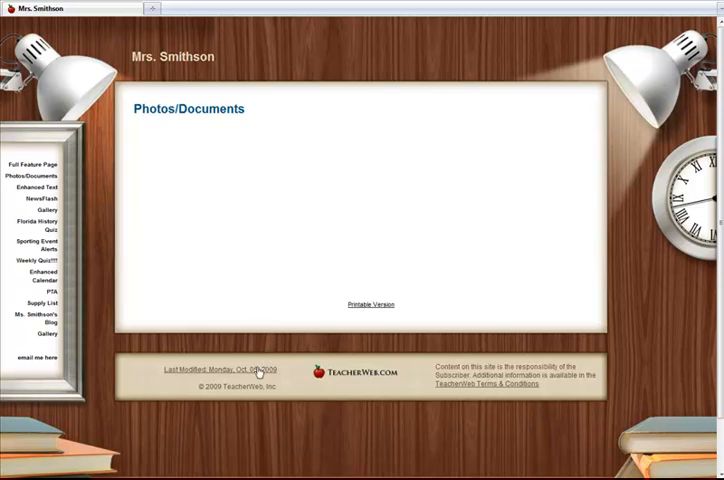
- Add top text 'Please click the link to open the file.' and an 'Email Template' item for WorkshopEmailTemplates.doc
left_click(31, 176)
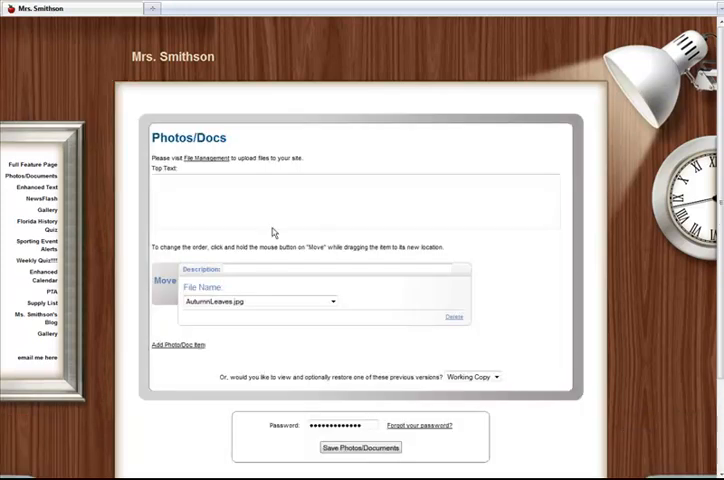
type("Flea")
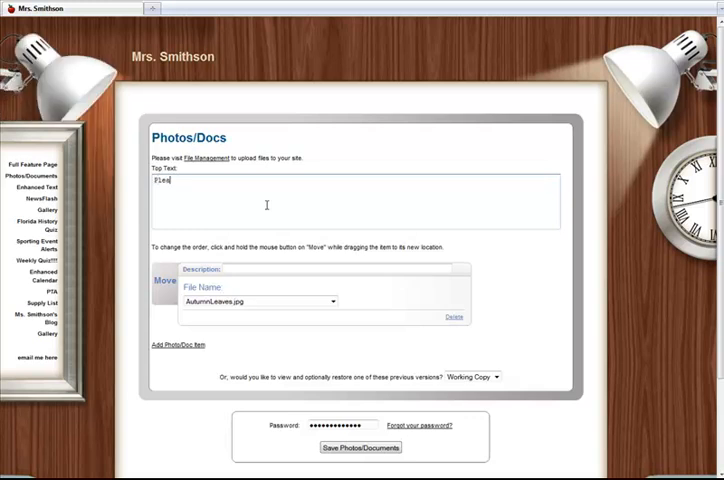
type("Please click the link to open the file.")
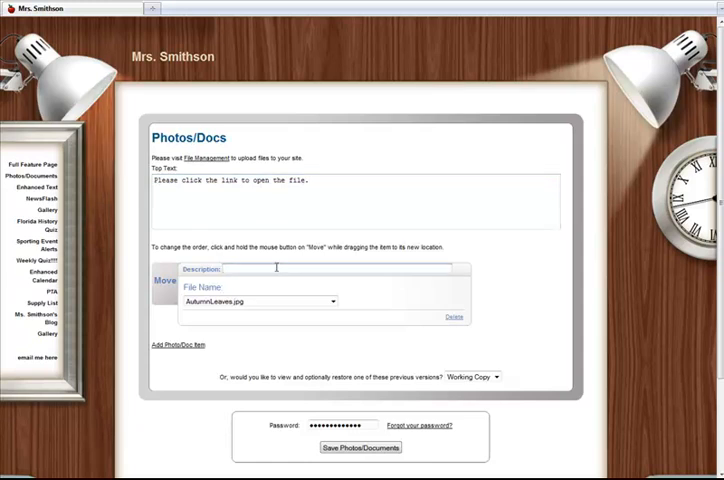
type("Email Template")
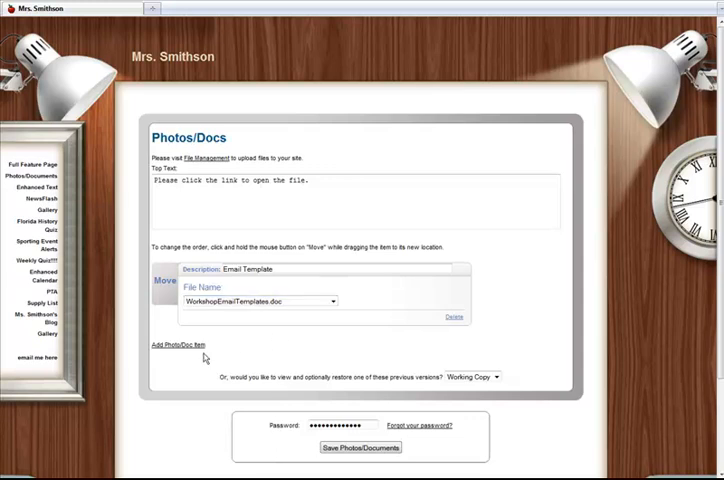
left_click(176, 344)
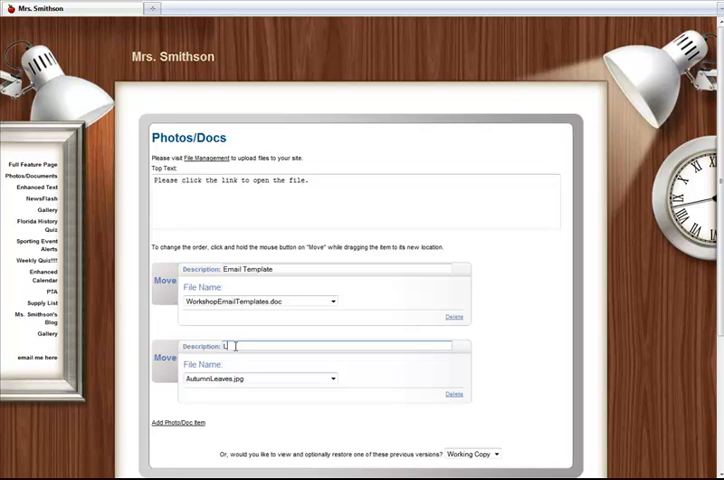
type("Leave Image")
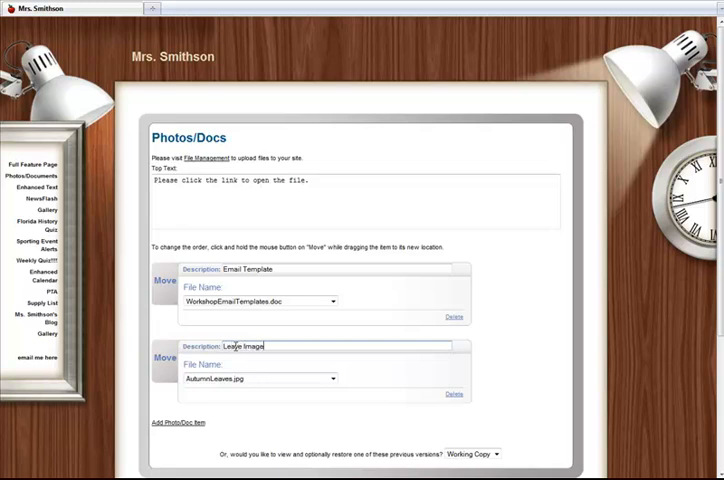
left_click(332, 378)
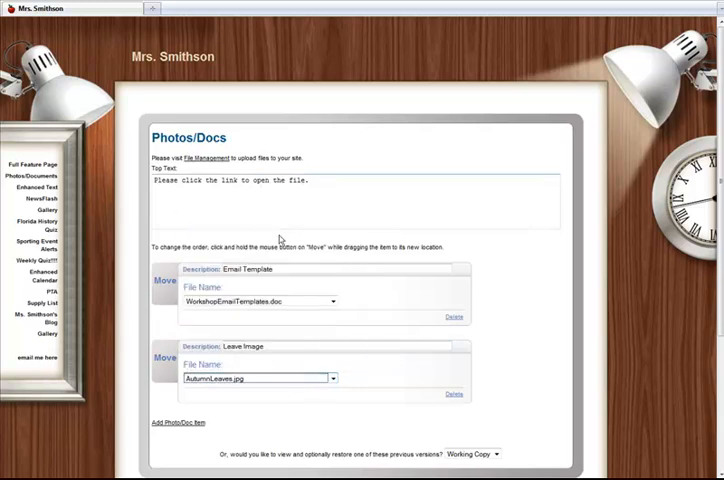
mouse_move(369, 388)
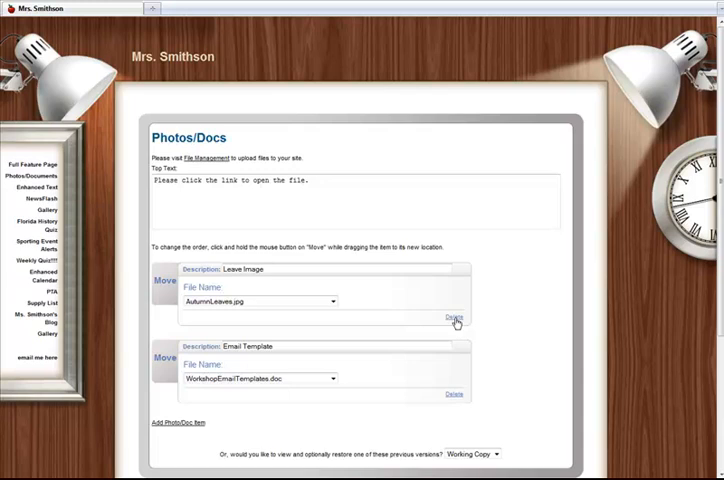
left_click(455, 318)
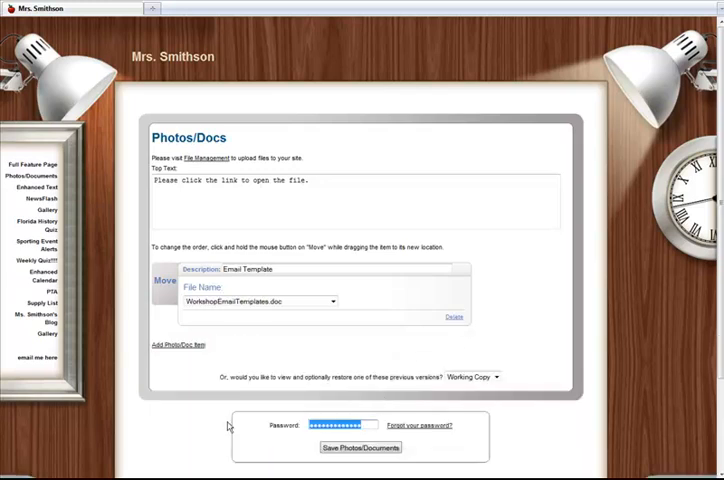
- Save the Photos/Documents page with the password and confirm the Email Template link opens the document
type("password")
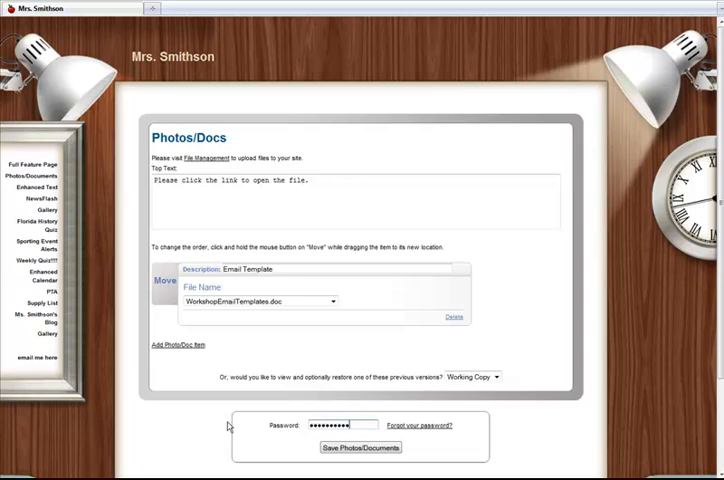
left_click(360, 447)
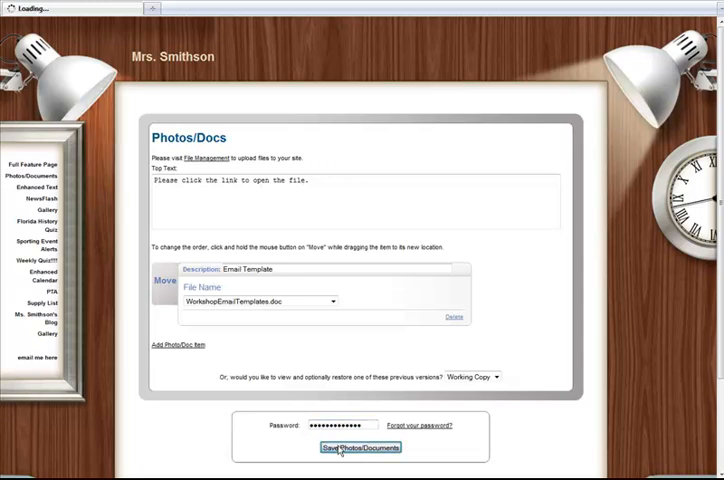
left_click(362, 447)
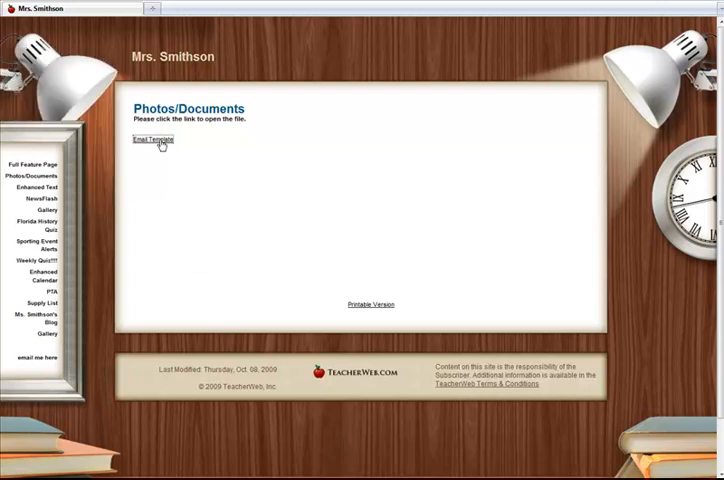
left_click(152, 139)
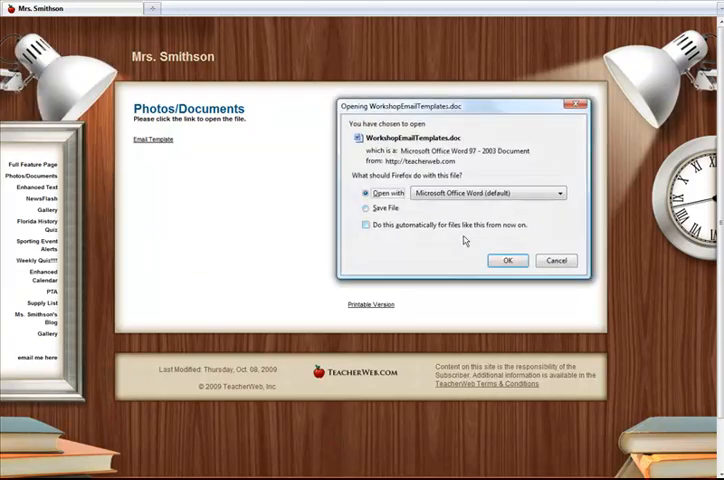
left_click(555, 260)
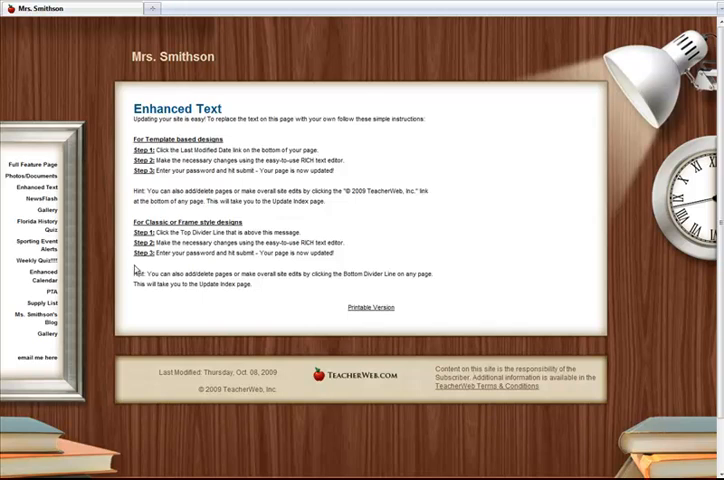
- Replace the Enhanced Text default content with links to games-animated-gif-002.gif and AutumnLeaves.jpg
left_click(215, 372)
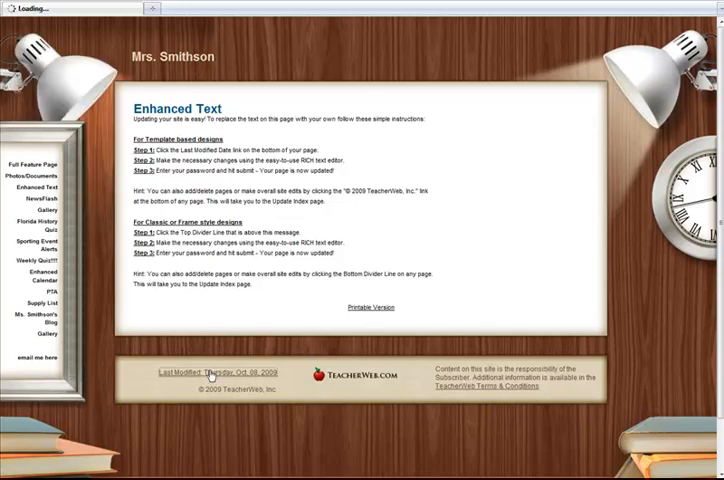
left_click(197, 372)
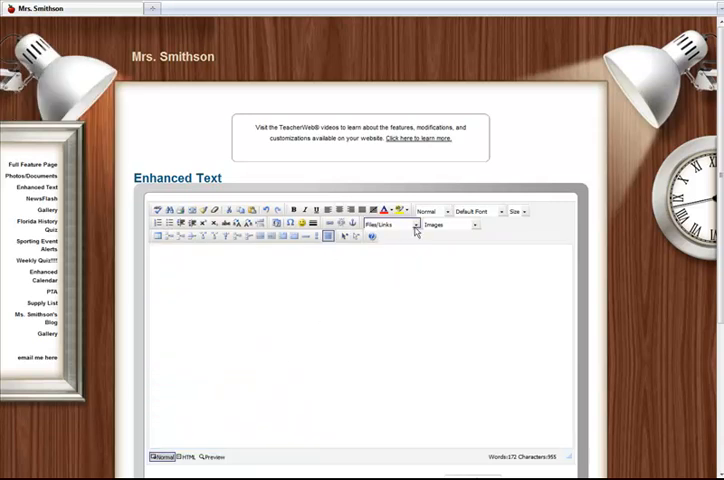
left_click(415, 224)
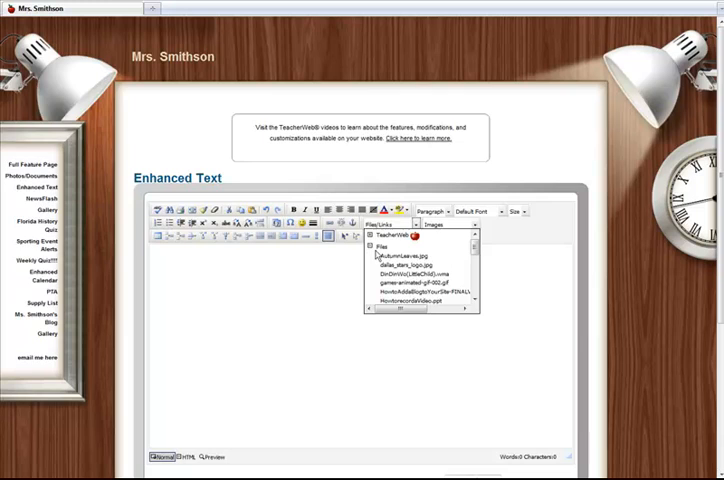
left_click(420, 287)
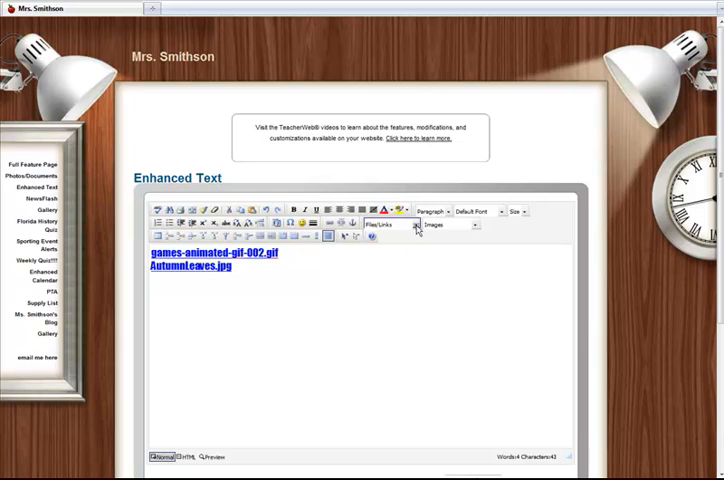
left_click(414, 224)
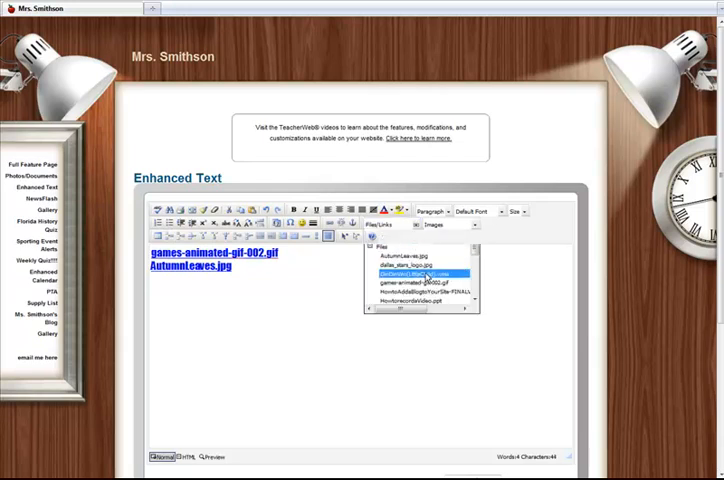